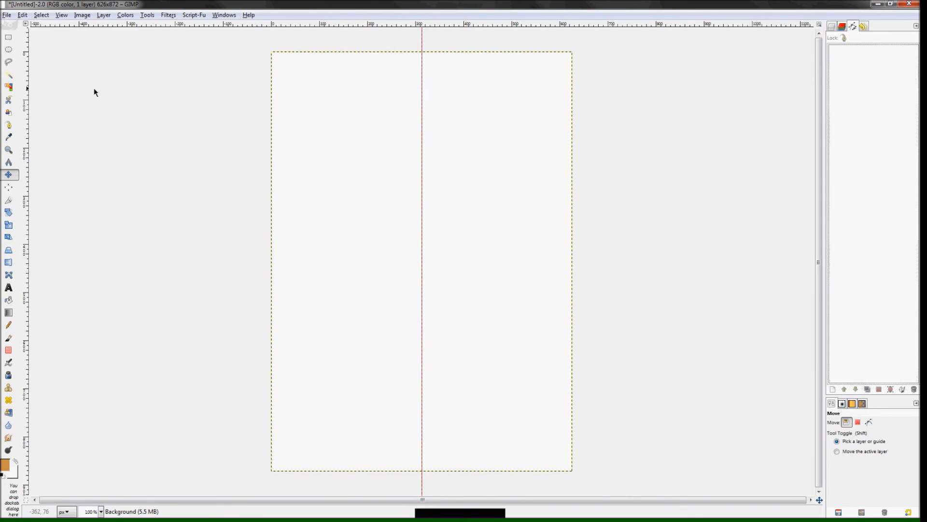
Step: Draw the bottom cup ring ellipse on the vertical guide and save it as a path
{"action": "left_click_drag", "start_coordinate": [323, 390], "coordinate": [509, 435]}
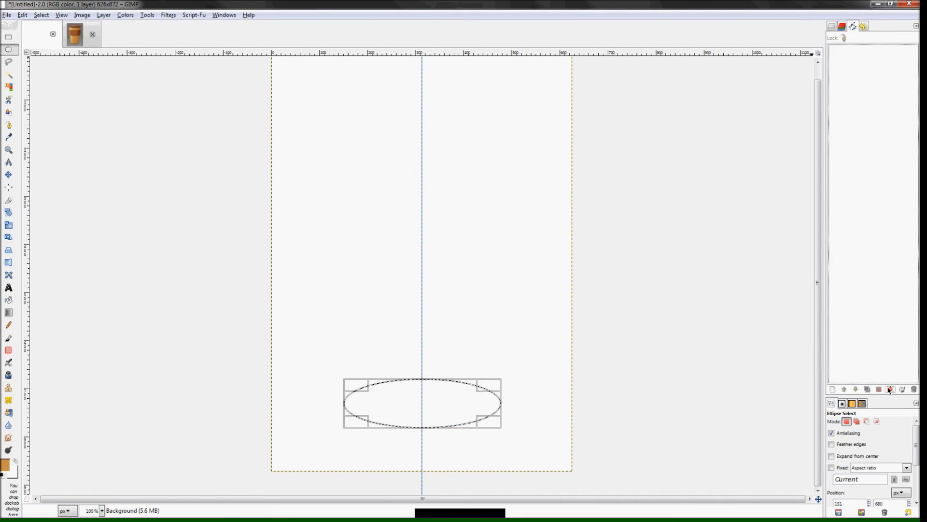
{"action": "left_click", "coordinate": [890, 389]}
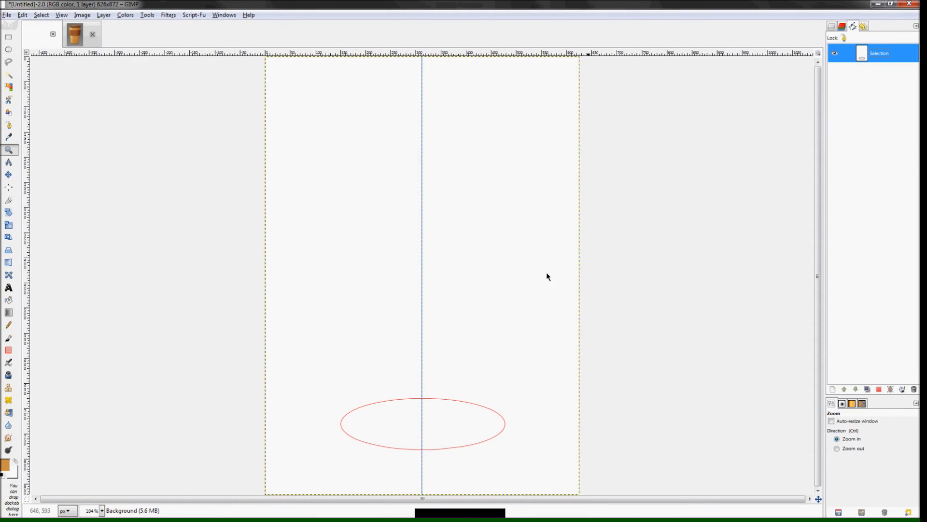
{"action": "mouse_move", "coordinate": [163, 209]}
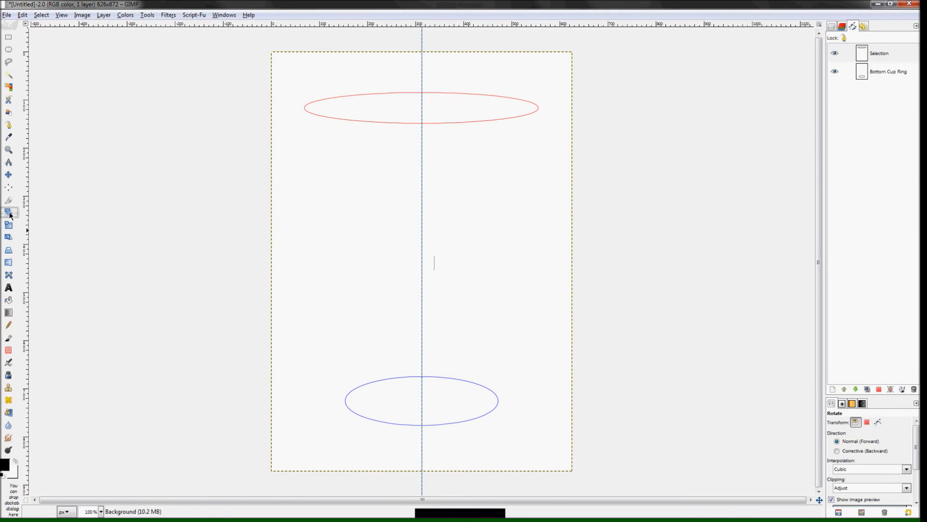
Step: Scale duplicated ring paths into the Top Cup Ring, Lid Ring and Inner Lid Ring near the canvas top
{"action": "left_click", "coordinate": [8, 174]}
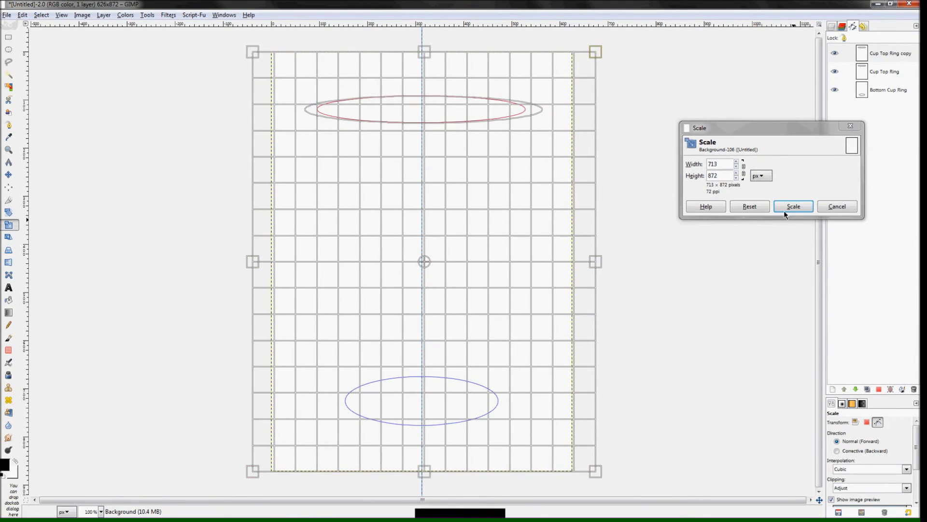
{"action": "left_click", "coordinate": [793, 206]}
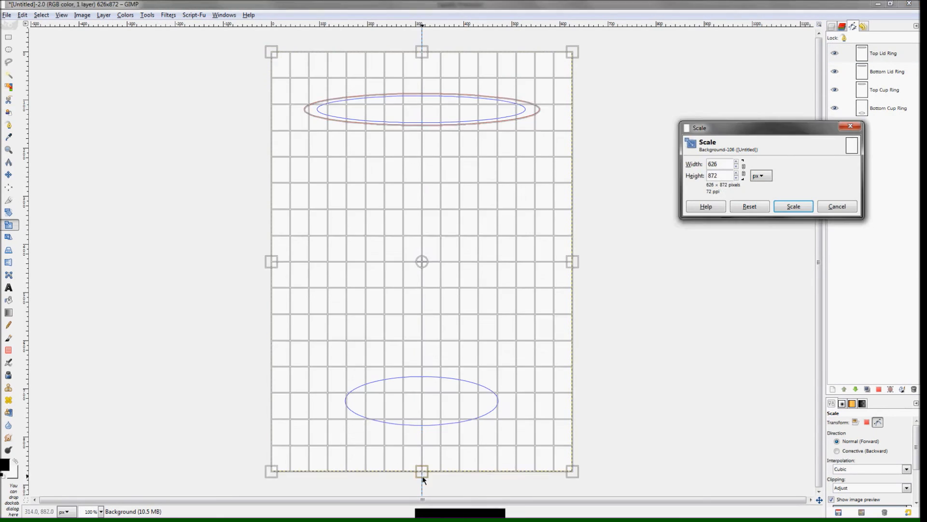
{"action": "left_click", "coordinate": [792, 206]}
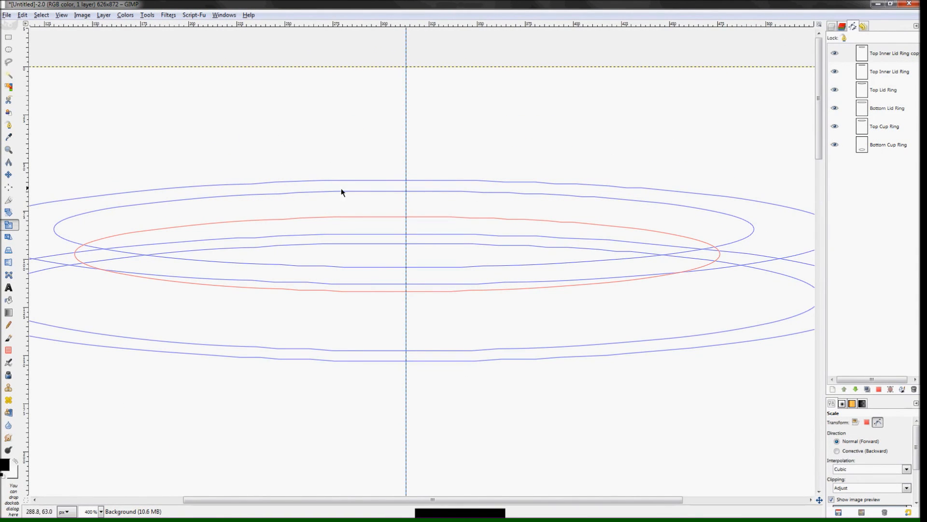
{"action": "left_click", "coordinate": [887, 53]}
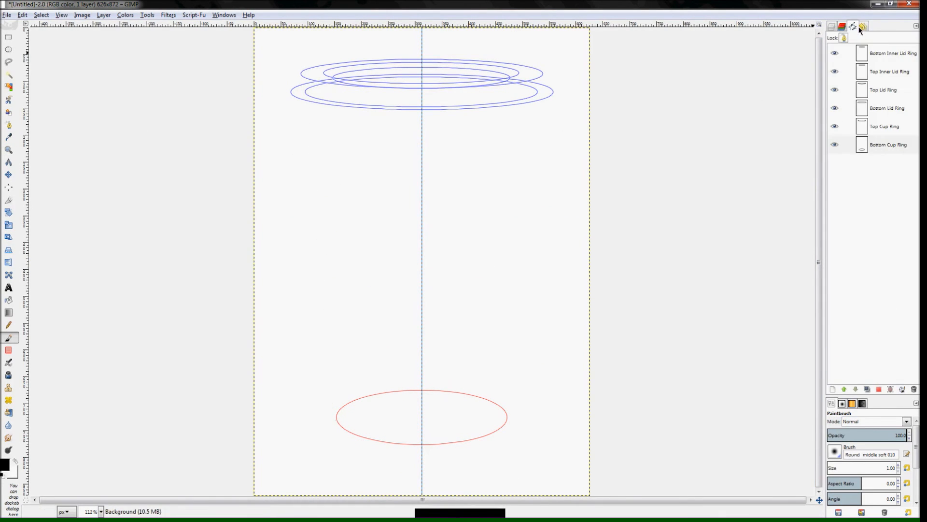
Step: Create the tapered Cup Shape path and copy rings for the grip sleeve's top and bottom edges
{"action": "left_click", "coordinate": [887, 145]}
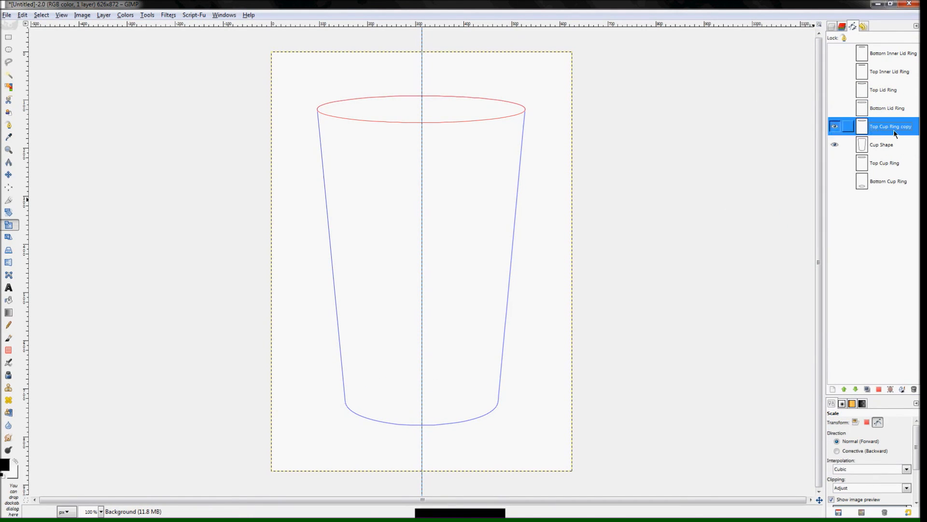
{"action": "right_click", "coordinate": [890, 126]}
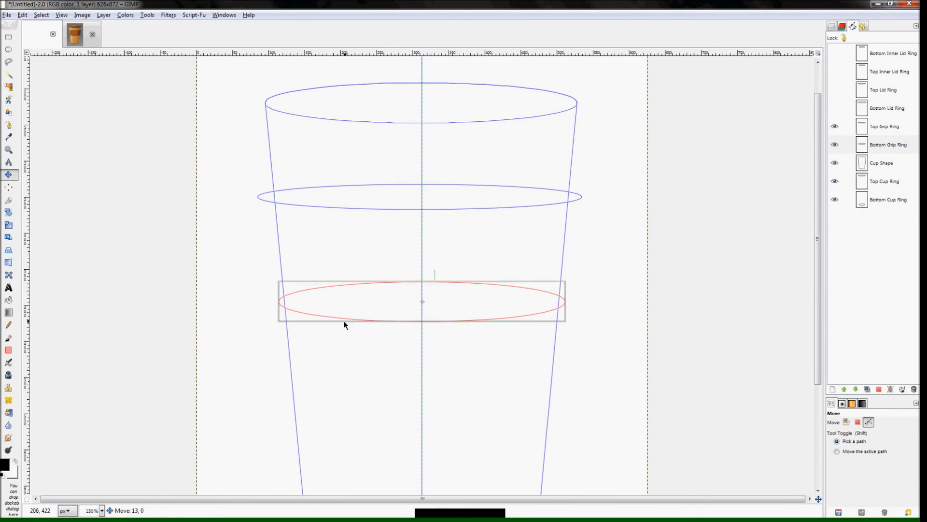
Step: Trace closed Grip Shape, Outer Cup Shape and Inner Lid Shape outlines between the ring paths
{"action": "left_click", "coordinate": [881, 163]}
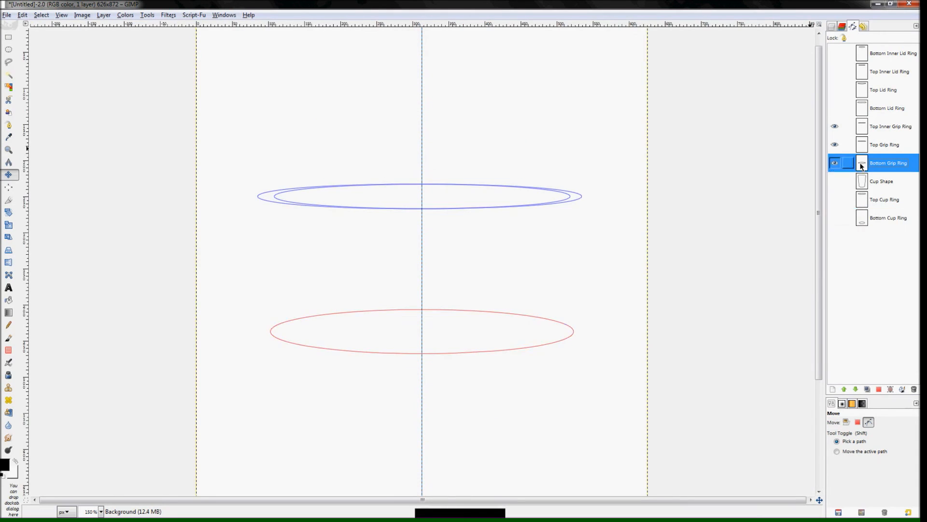
{"action": "left_click", "coordinate": [885, 145]}
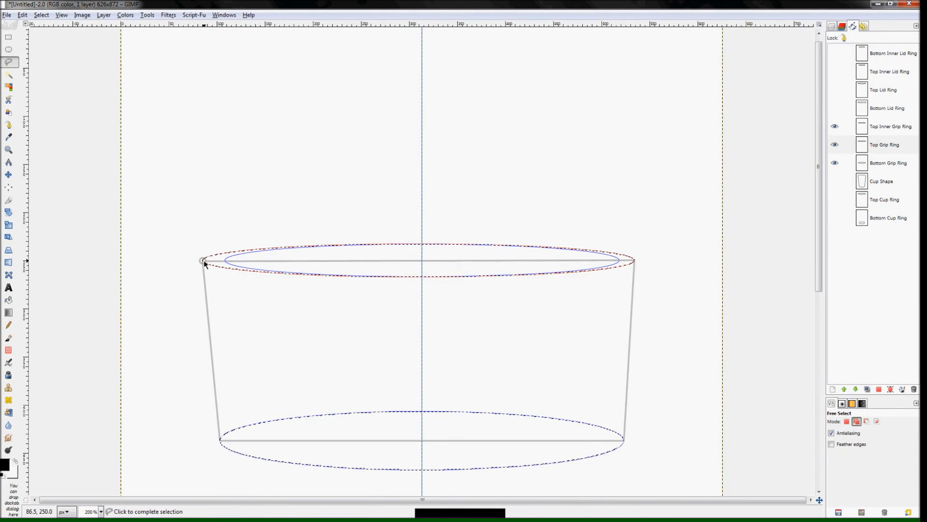
{"action": "left_click", "coordinate": [890, 126]}
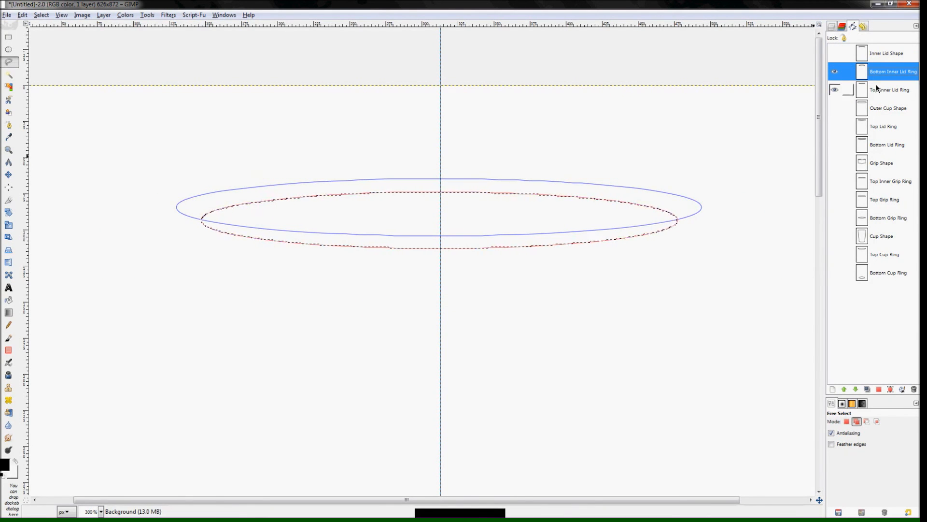
{"action": "left_click", "coordinate": [890, 89]}
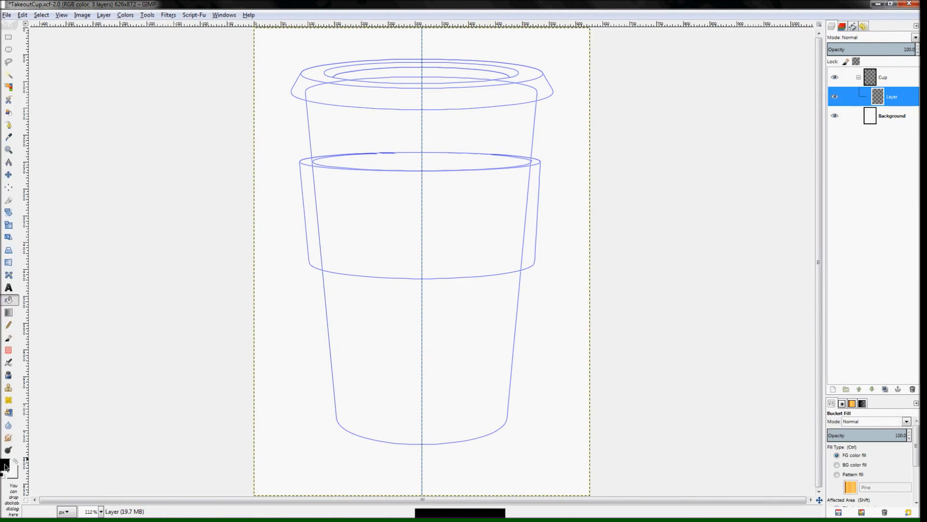
Step: Bucket fill the cup body tan and the grip sleeve brown from their path selections
{"action": "left_click", "coordinate": [6, 464]}
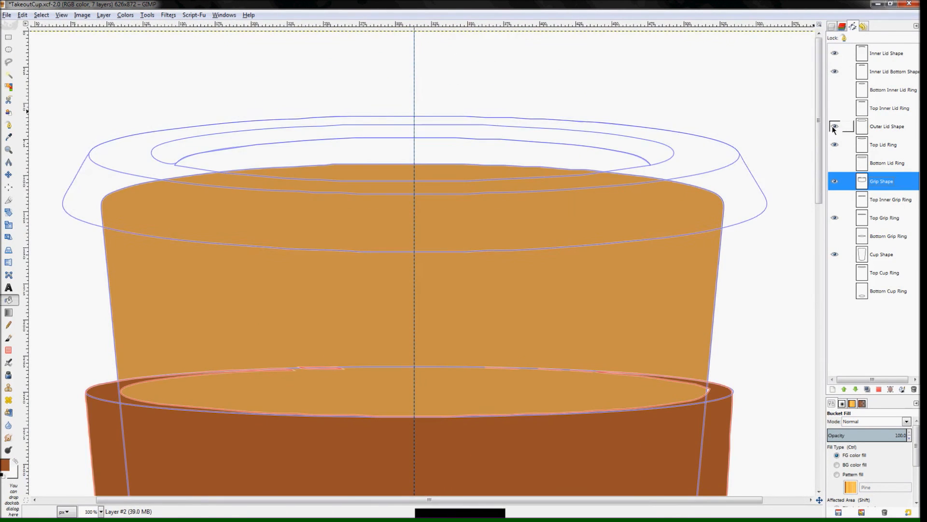
{"action": "left_click", "coordinate": [41, 15]}
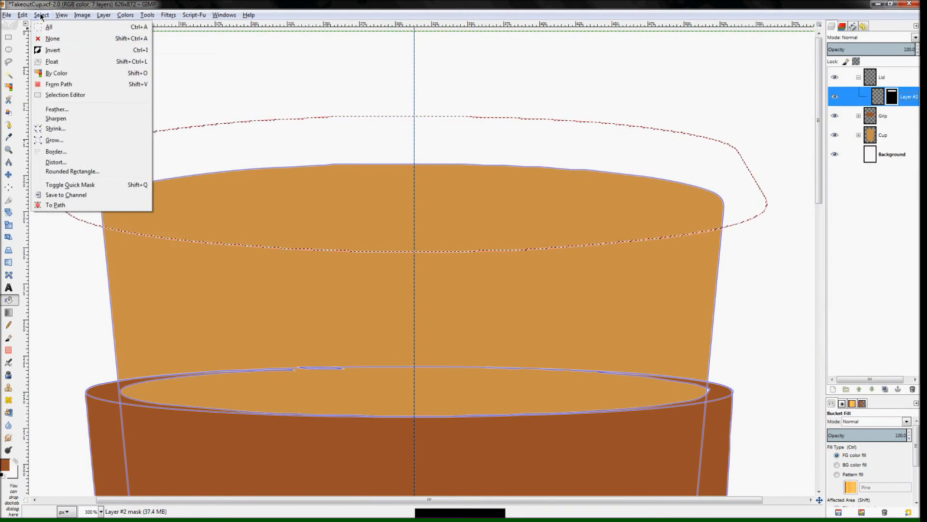
{"action": "left_click", "coordinate": [52, 39]}
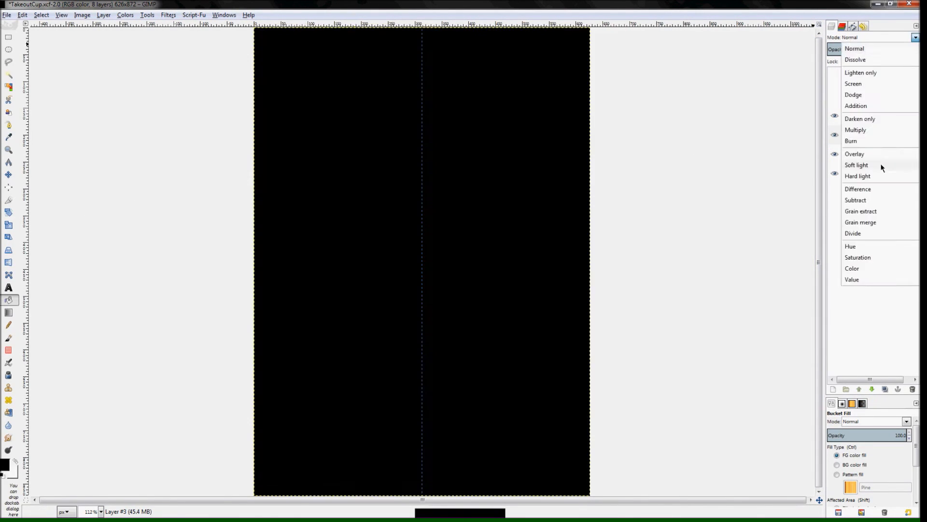
Step: Set the black layer to Overlay, add RGB noise texture and tune its mask with Levels
{"action": "left_click", "coordinate": [855, 154]}
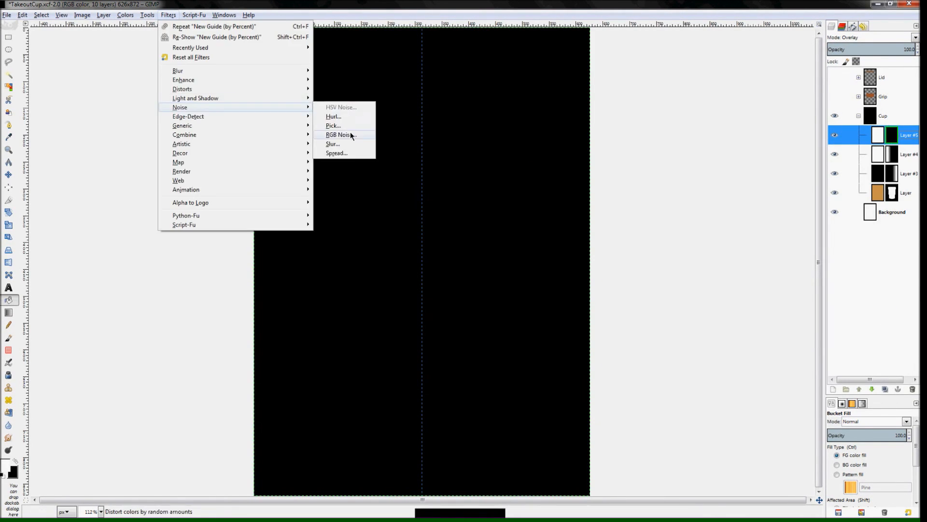
{"action": "left_click", "coordinate": [338, 135]}
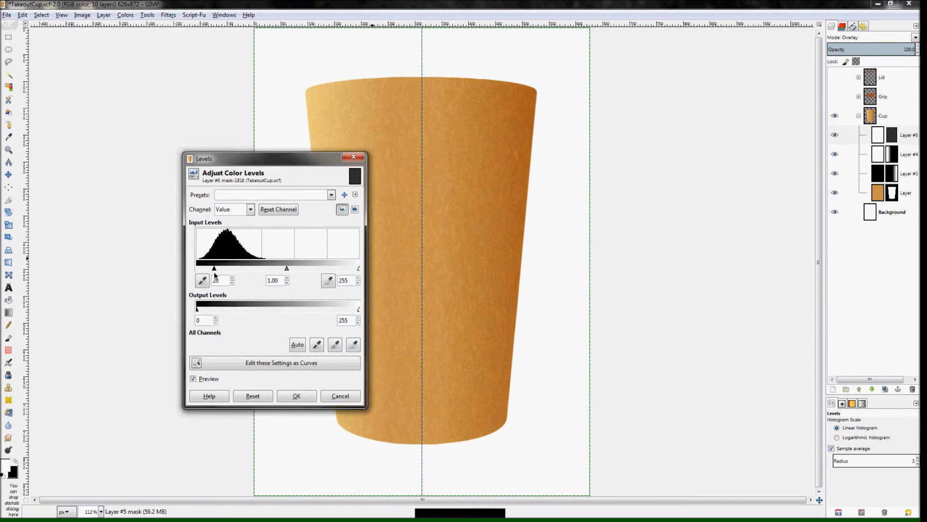
{"action": "left_click", "coordinate": [296, 395]}
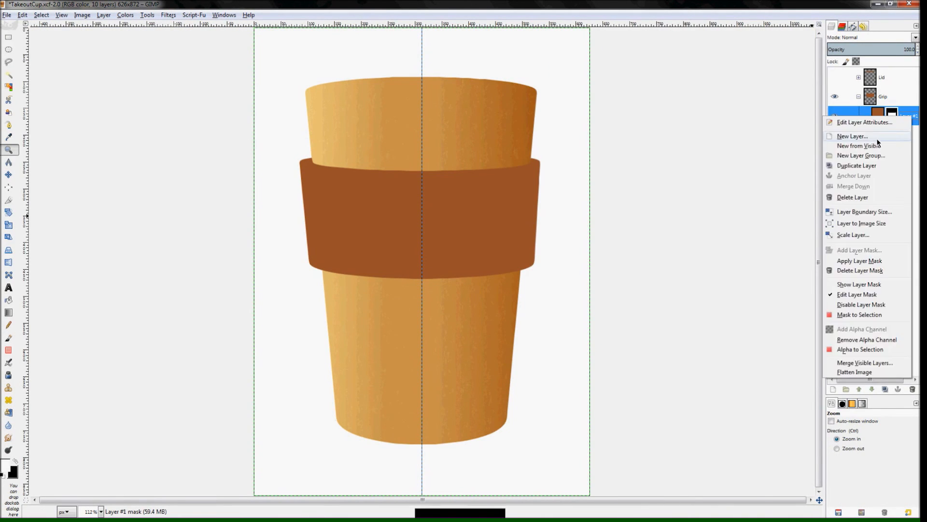
Step: Add a new layer with a black layer mask to the Grip group for its shading
{"action": "left_click", "coordinate": [859, 249]}
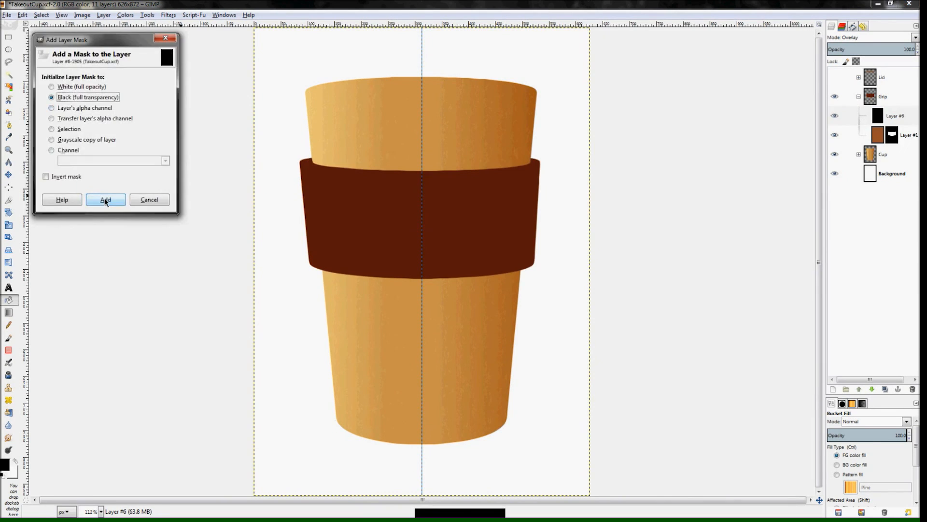
{"action": "left_click", "coordinate": [106, 200]}
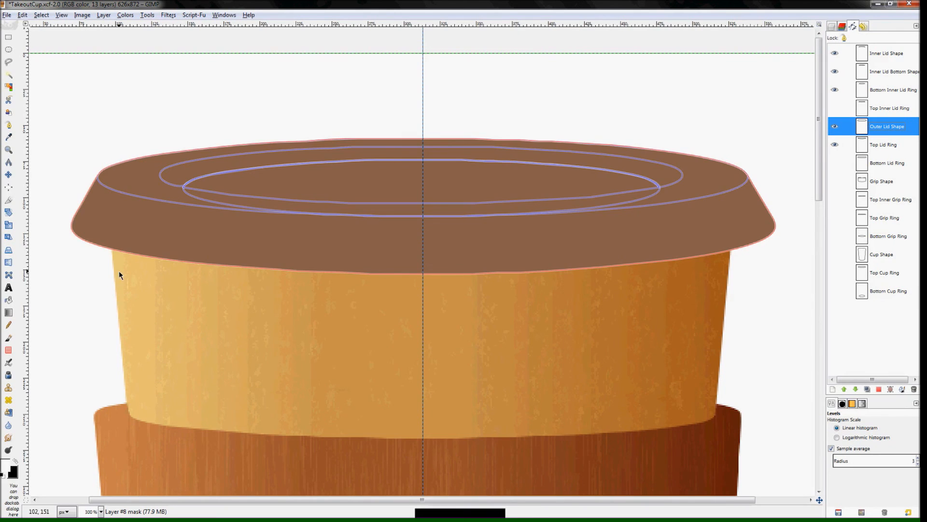
Step: Shade the lid rim with a gradient on masked layers and blend the black layer as Hard light
{"action": "left_click", "coordinate": [884, 144]}
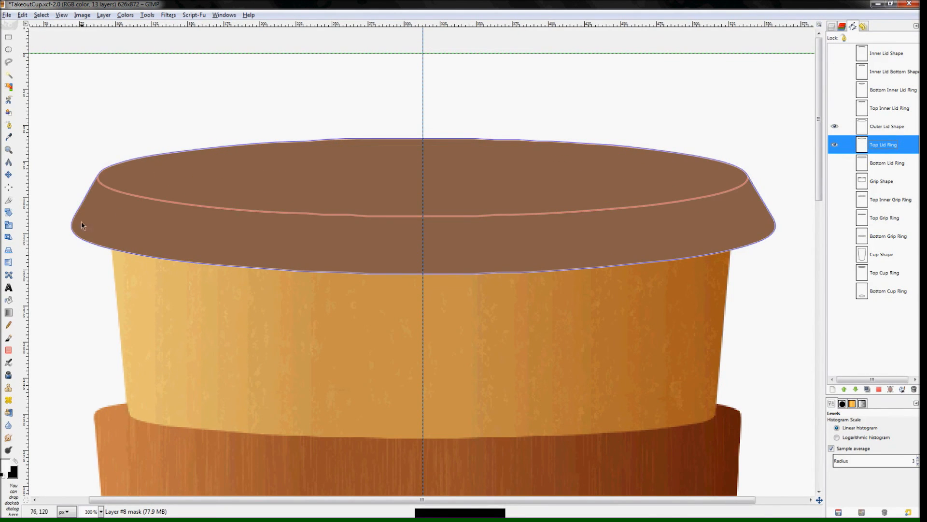
{"action": "left_click", "coordinate": [887, 126]}
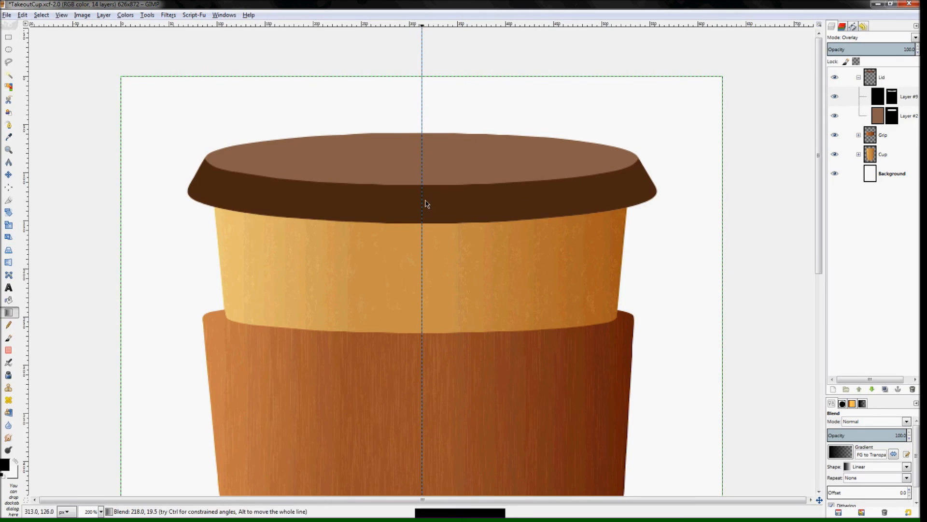
{"action": "left_click", "coordinate": [885, 95]}
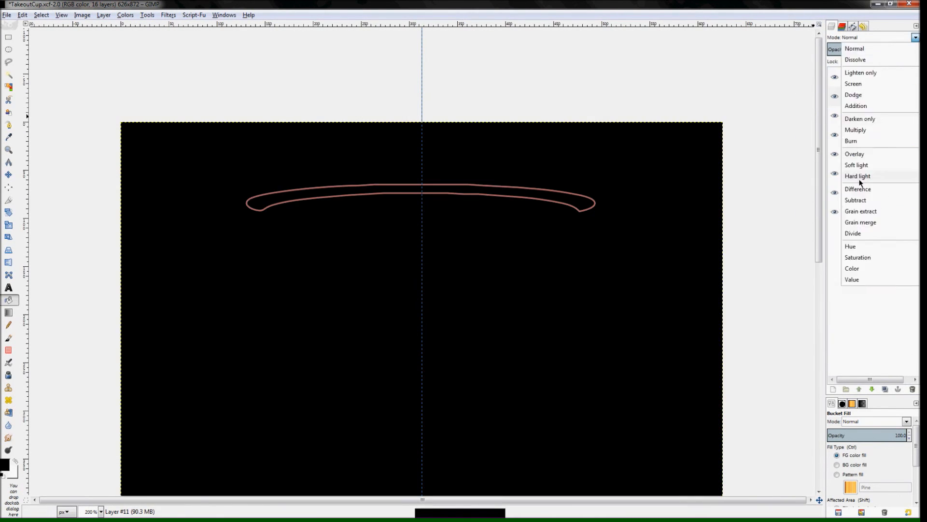
{"action": "left_click", "coordinate": [854, 154]}
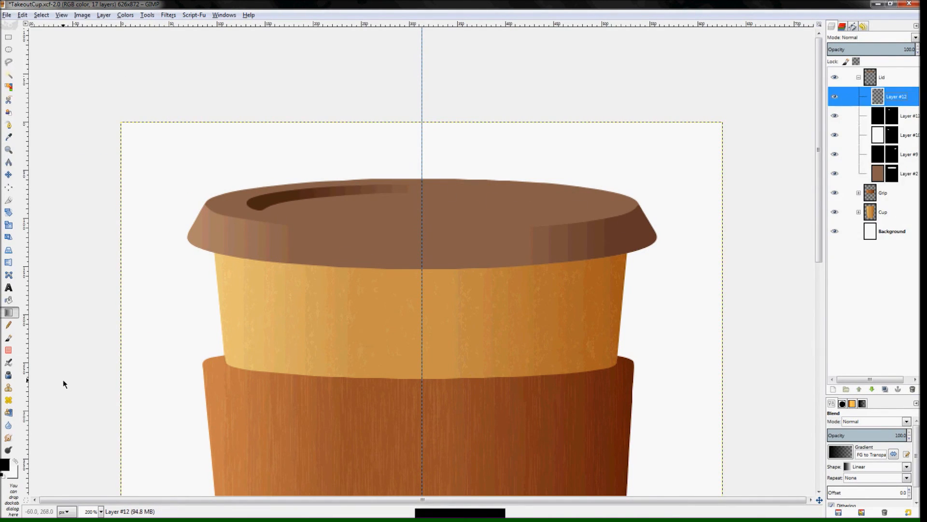
Step: Create a new layer from the visible image and prepare the grip line layer for stroking
{"action": "right_click", "coordinate": [897, 95]}
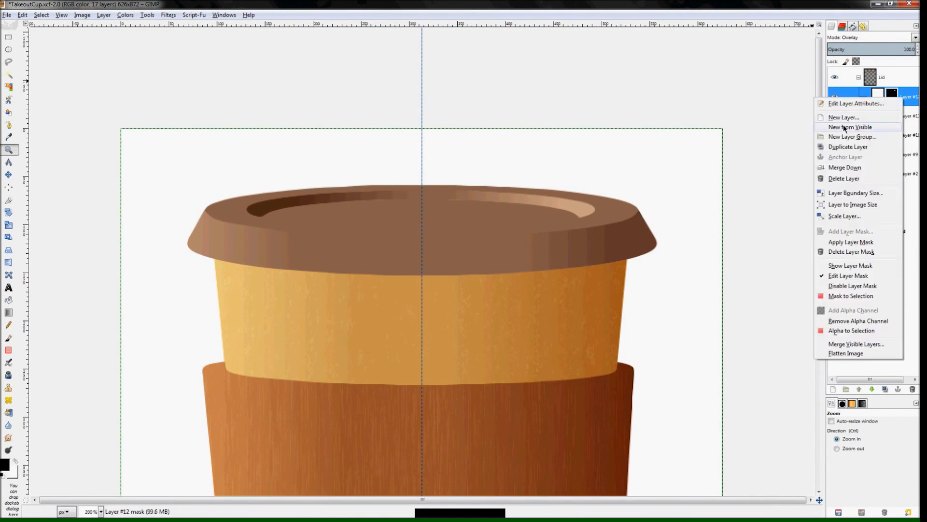
{"action": "left_click", "coordinate": [849, 127]}
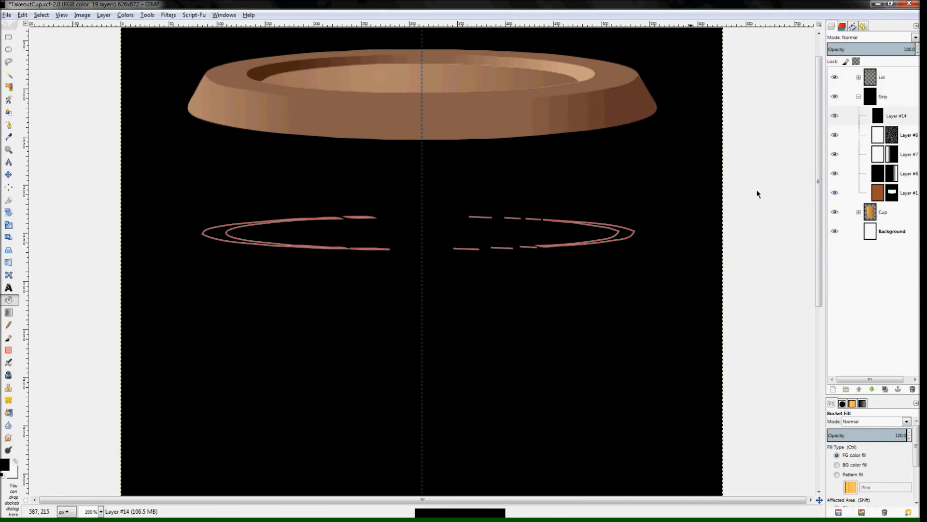
{"action": "right_click", "coordinate": [898, 116]}
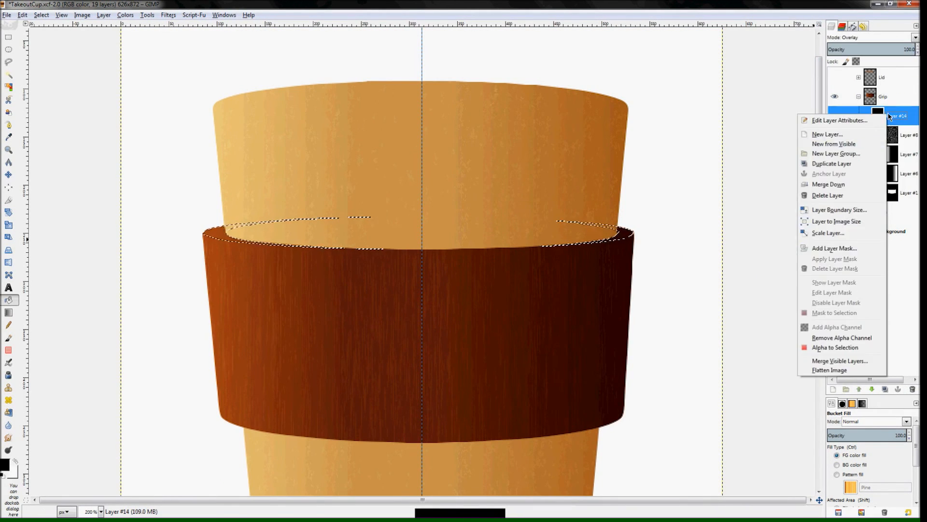